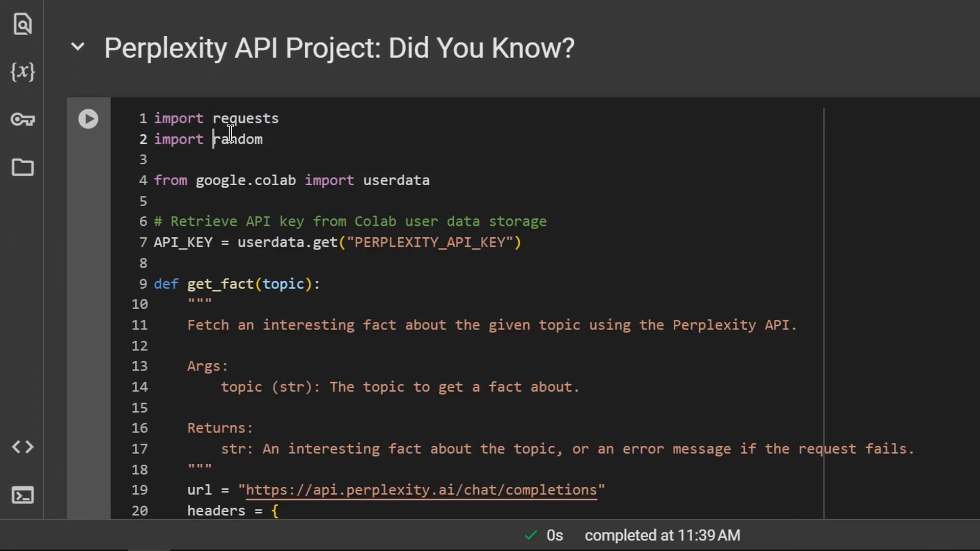
- Add blank lines before the headers and data dictionaries in get_fact, then review the request code
double_click(396, 180)
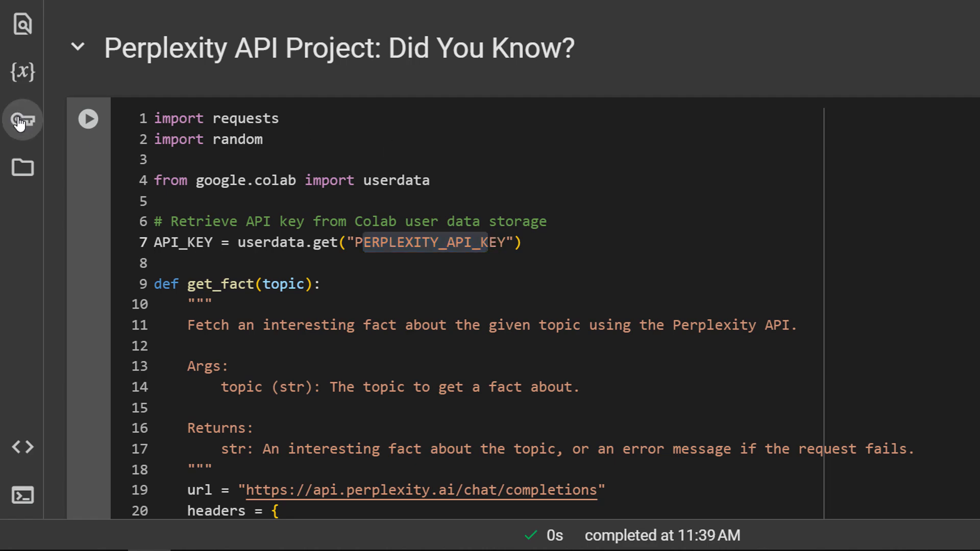
click(22, 121)
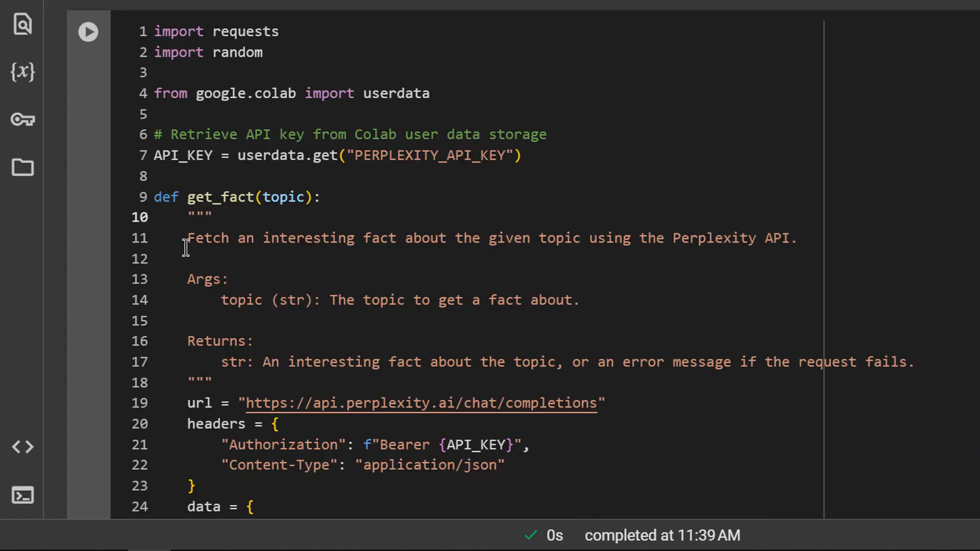
double_click(217, 197)
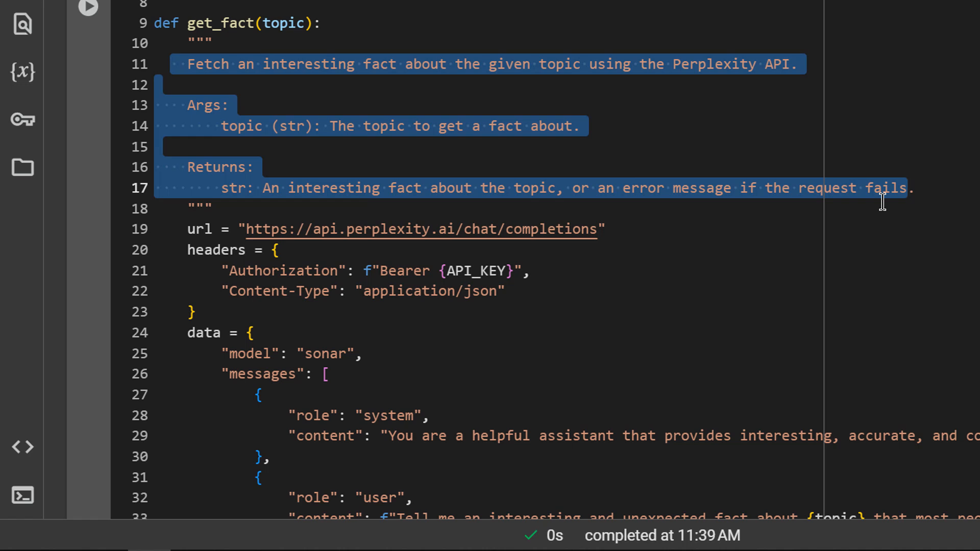
mouse_move(701, 147)
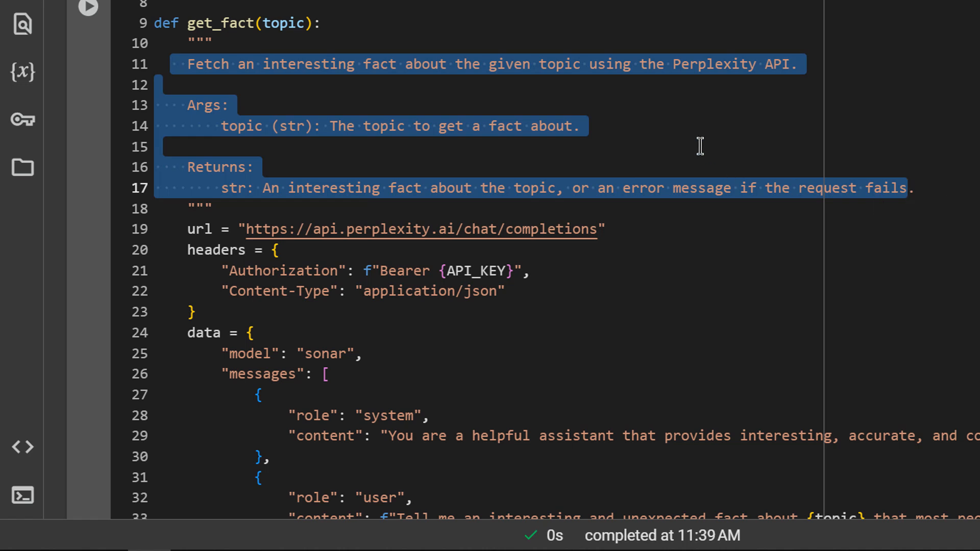
click(637, 147)
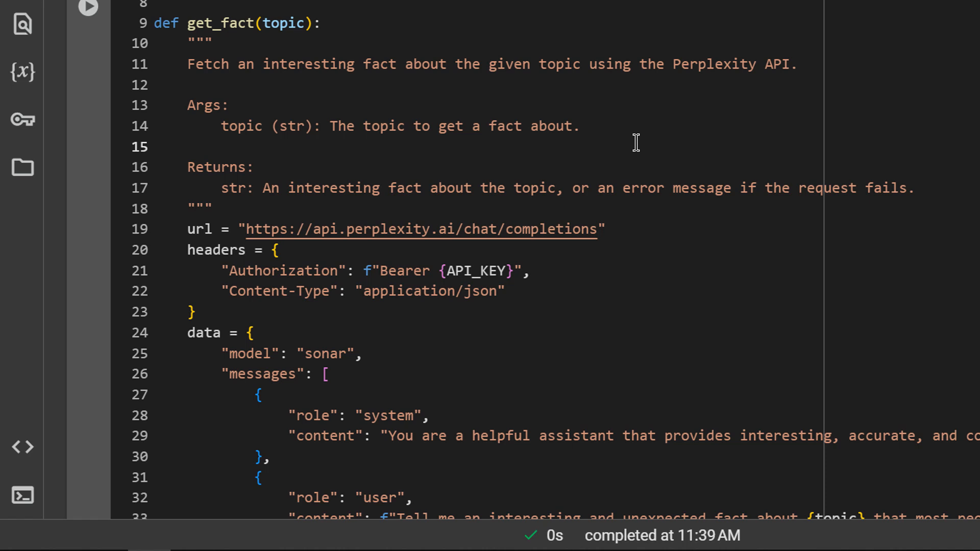
mouse_move(486, 126)
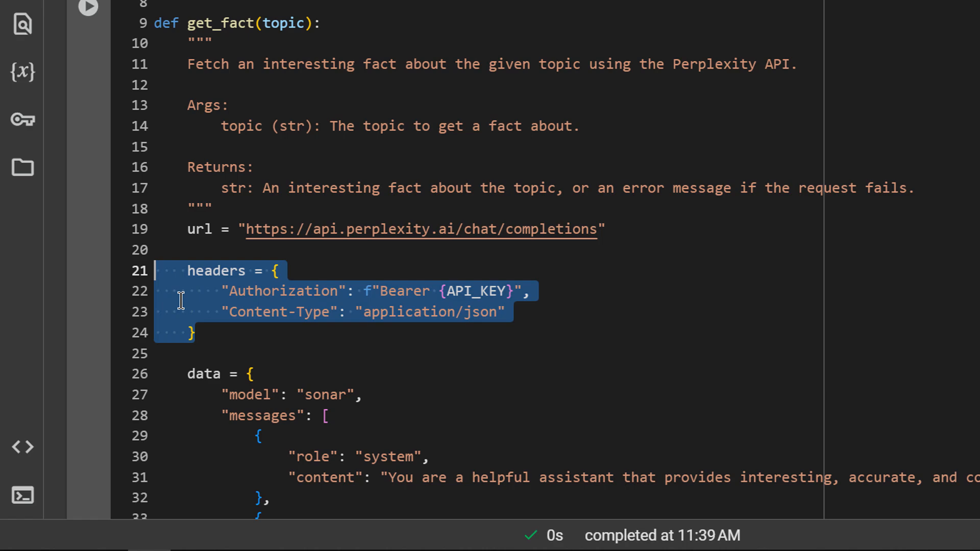
scroll(down, 3)
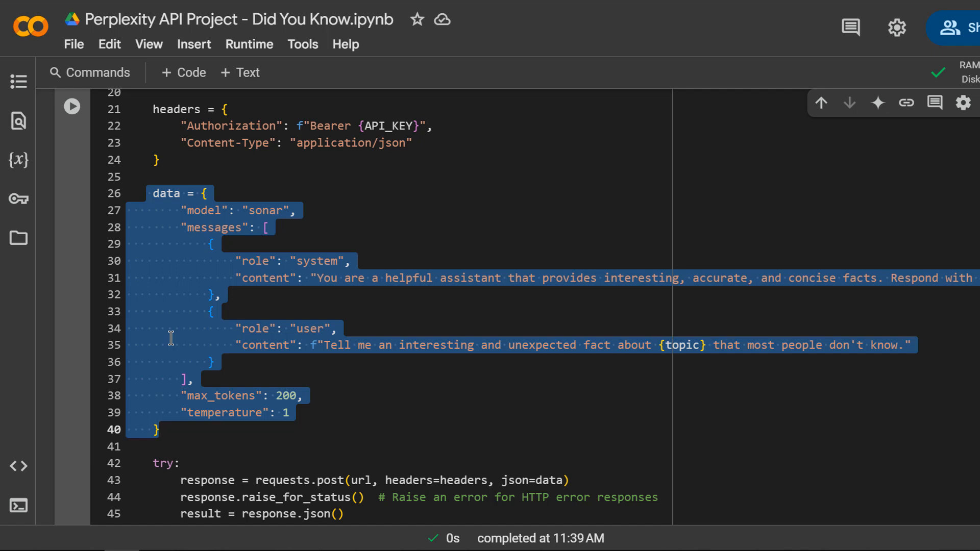
click(243, 210)
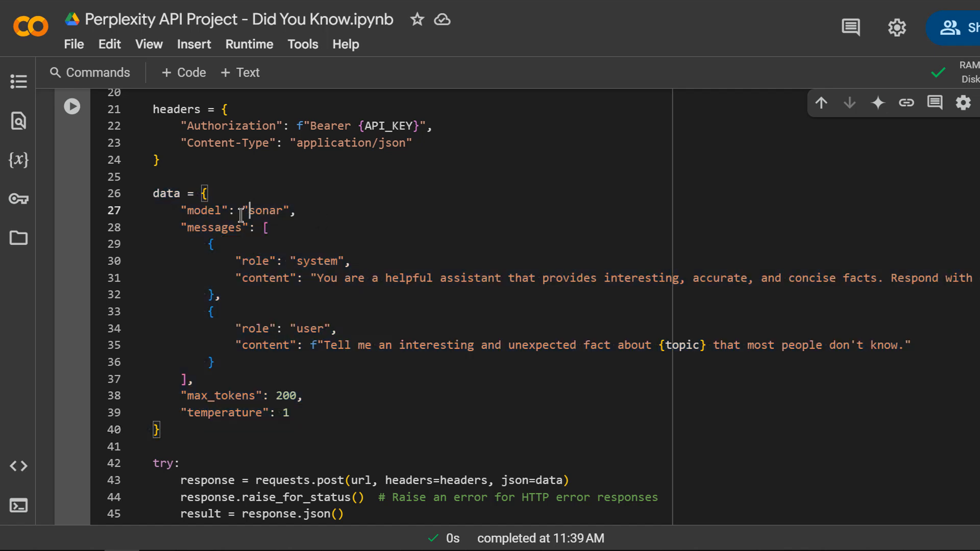
double_click(266, 210)
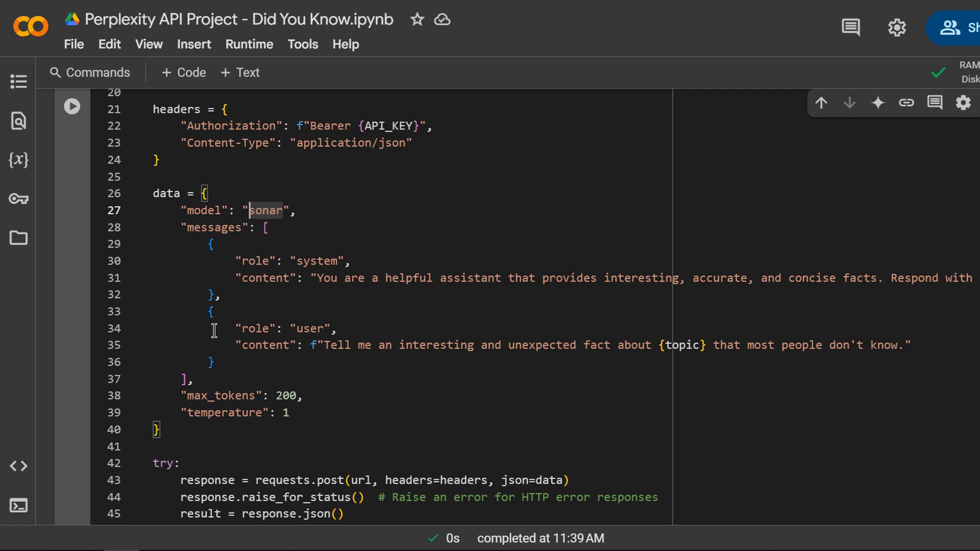
mouse_move(192, 235)
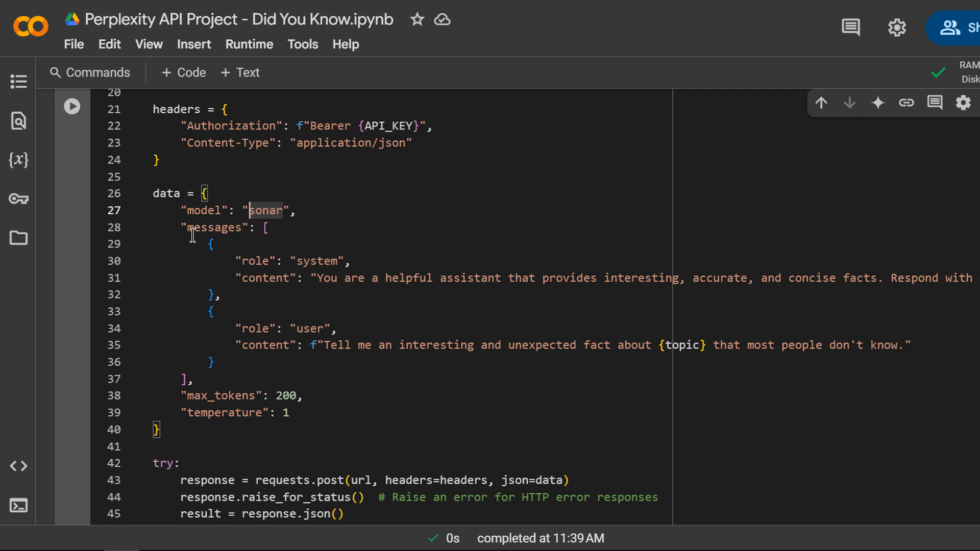
double_click(316, 261)
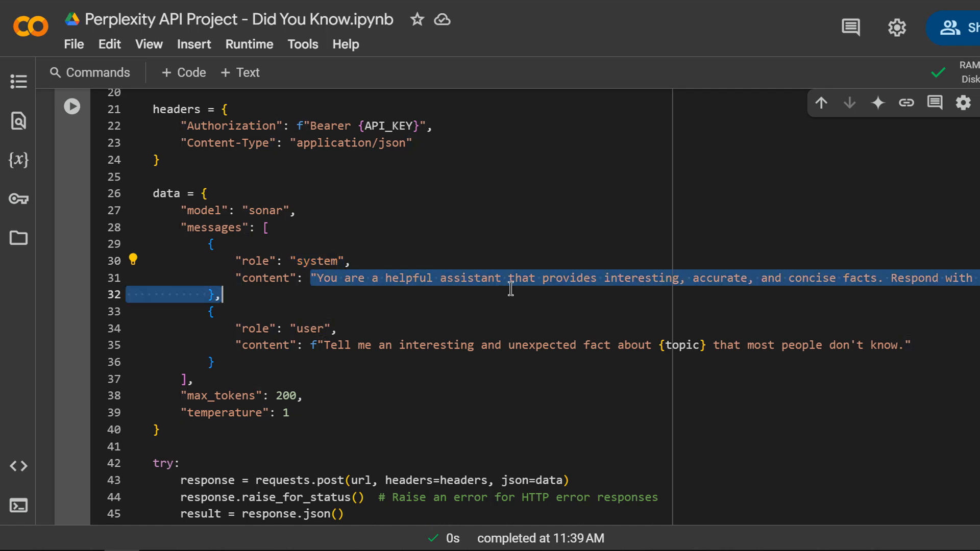
double_click(312, 329)
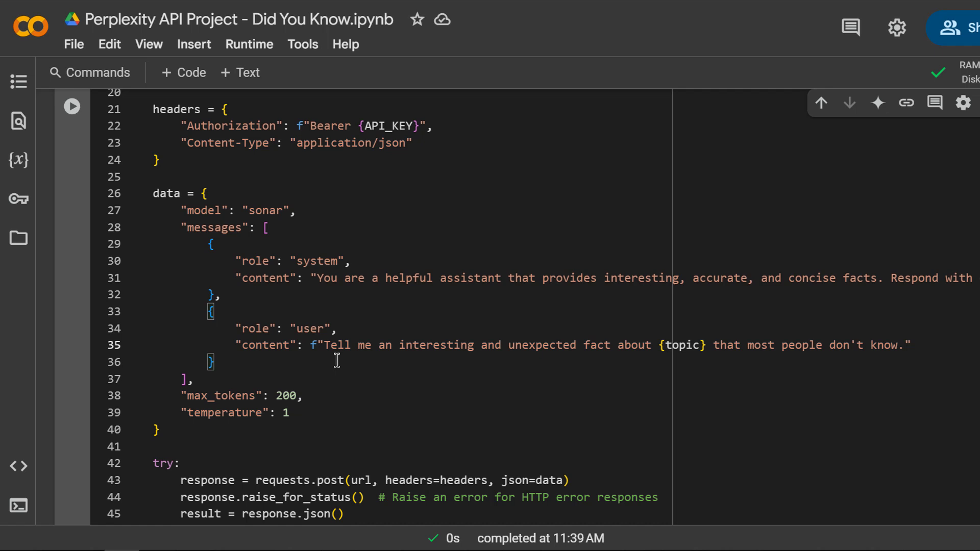
click(886, 278)
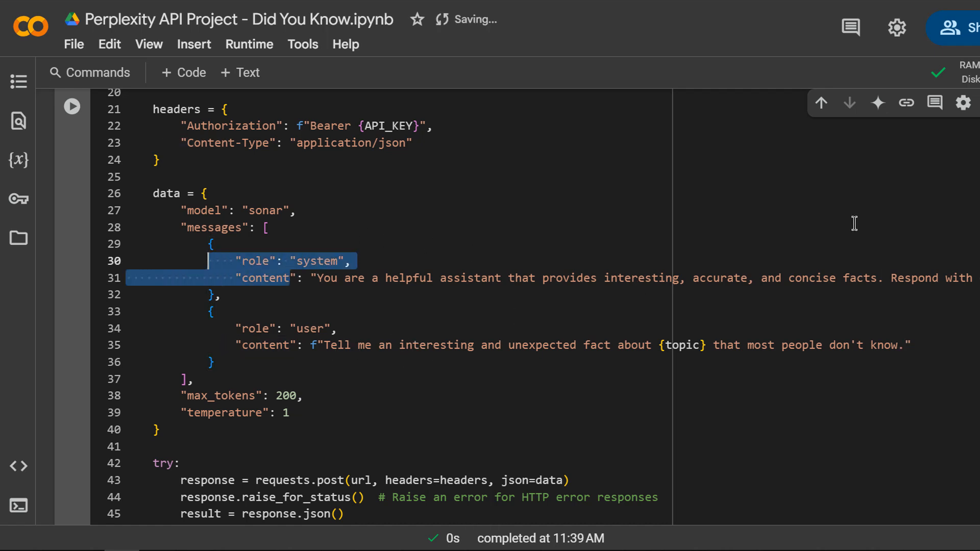
- Break the system prompt before 'Respond', moving the 100-word fact instruction onto a second line
click(885, 278)
text(\)
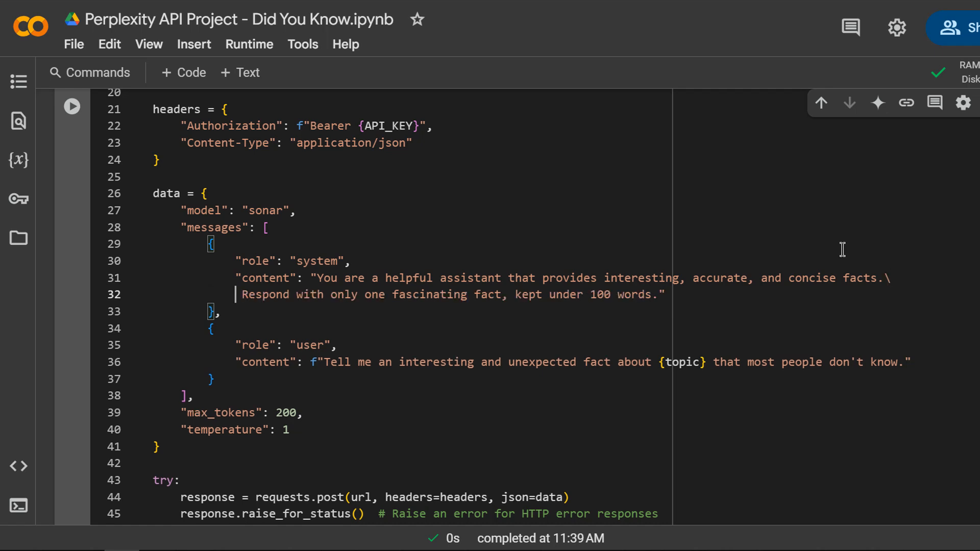
mouse_move(201, 233)
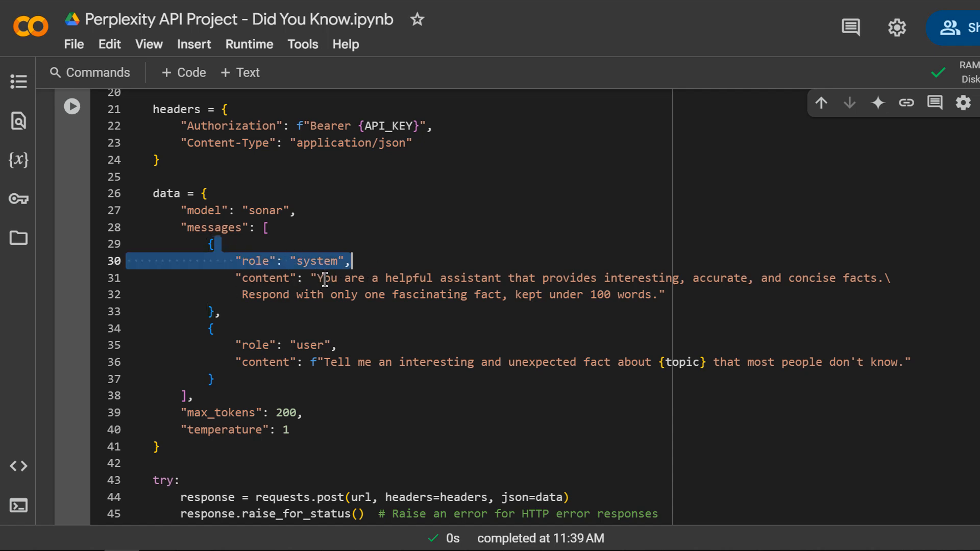
mouse_move(228, 344)
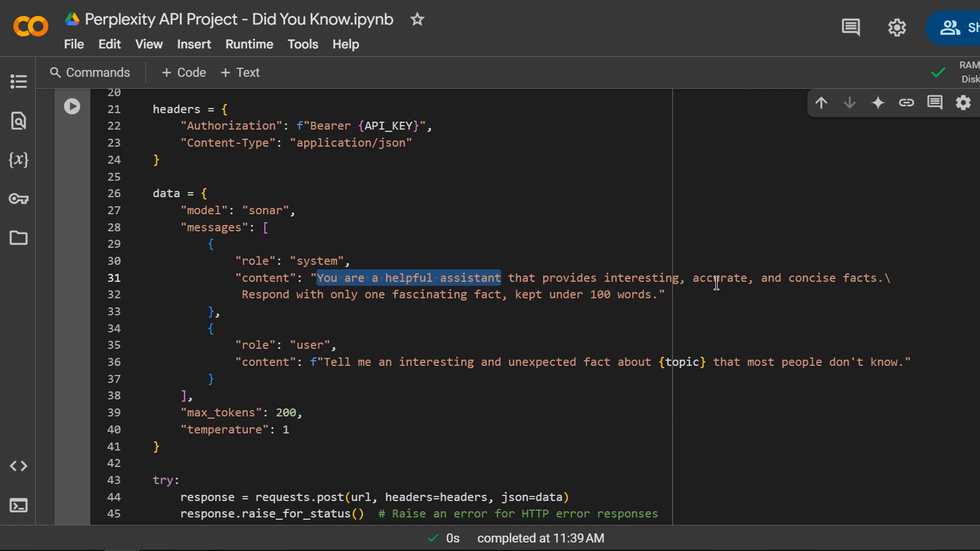
mouse_move(870, 284)
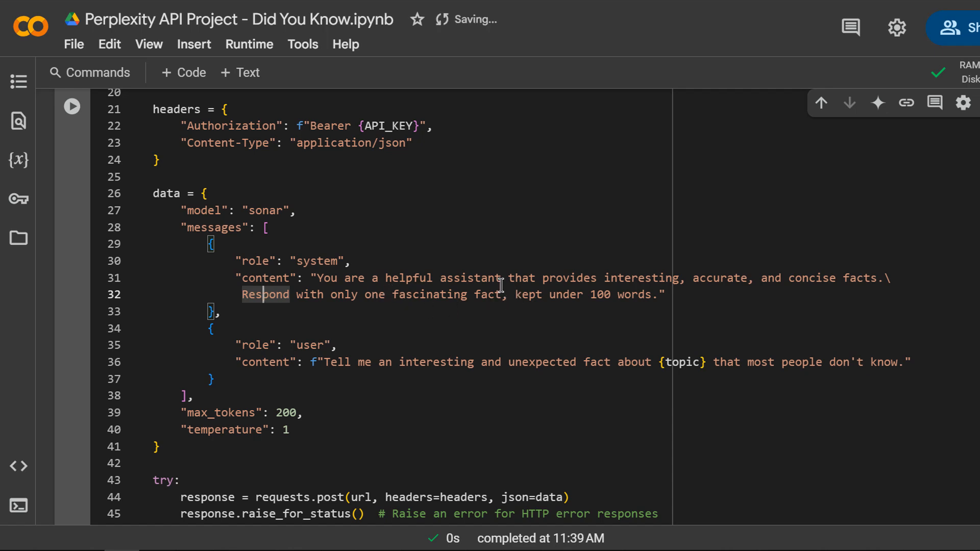
double_click(530, 295)
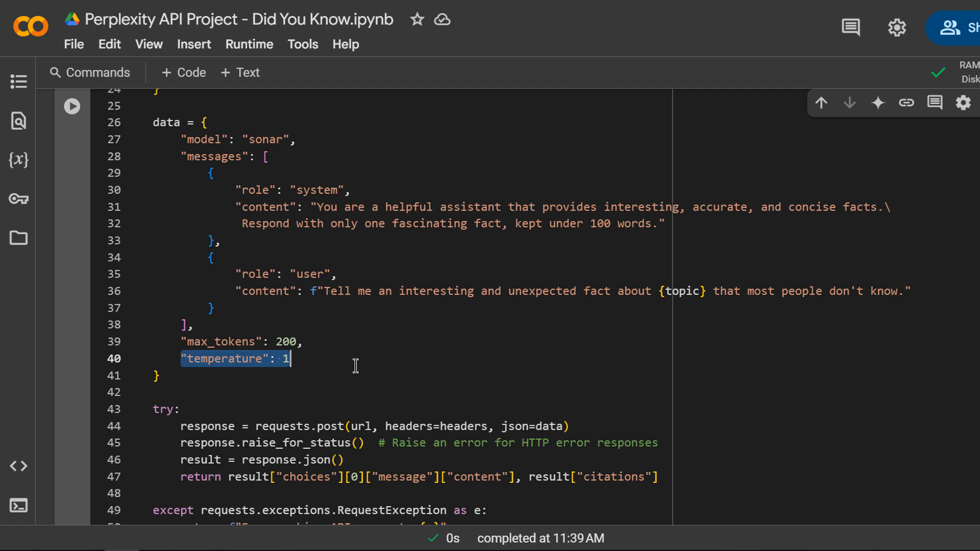
scroll(down, 3)
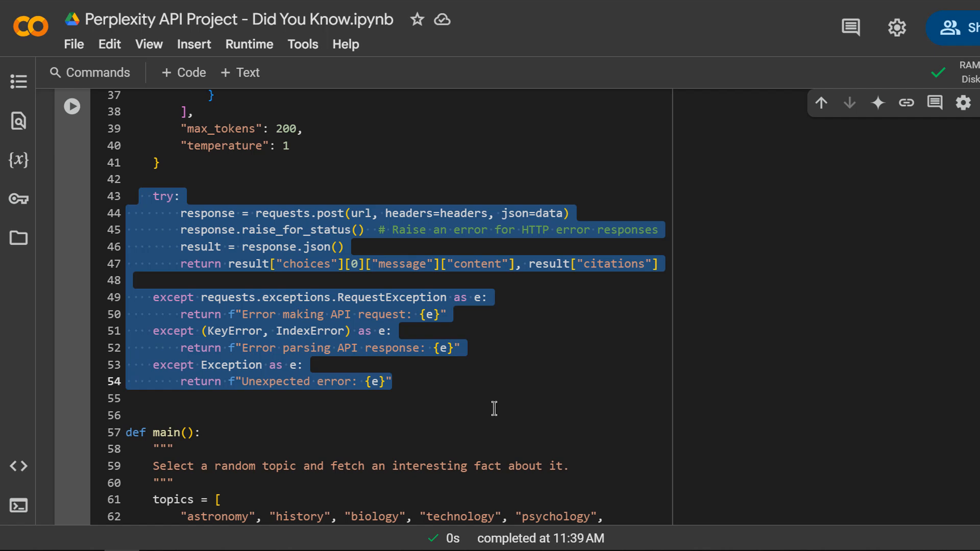
click(167, 218)
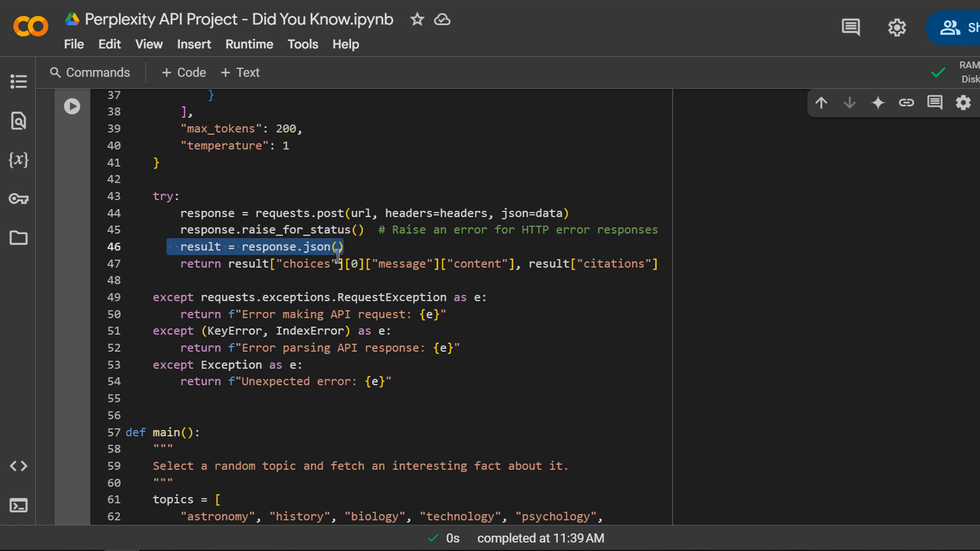
mouse_move(332, 256)
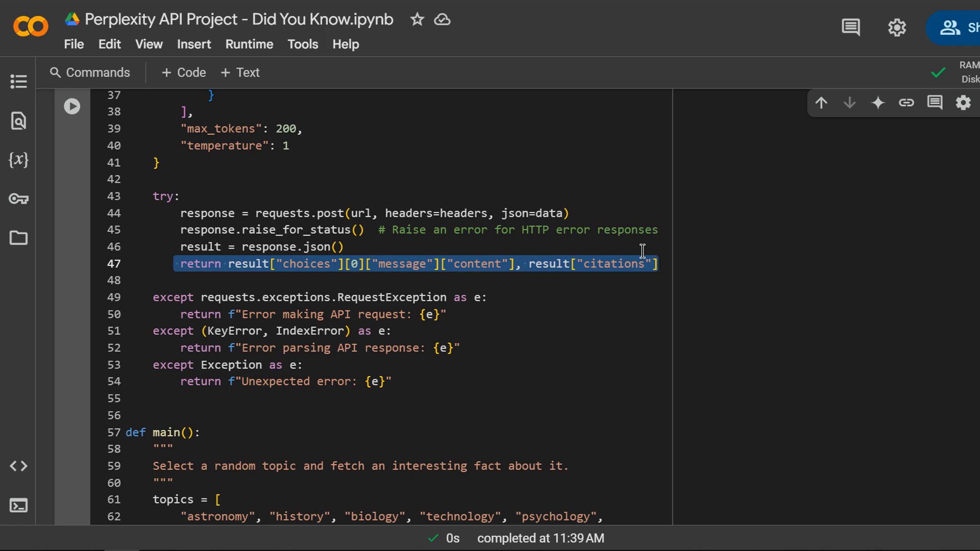
mouse_move(690, 227)
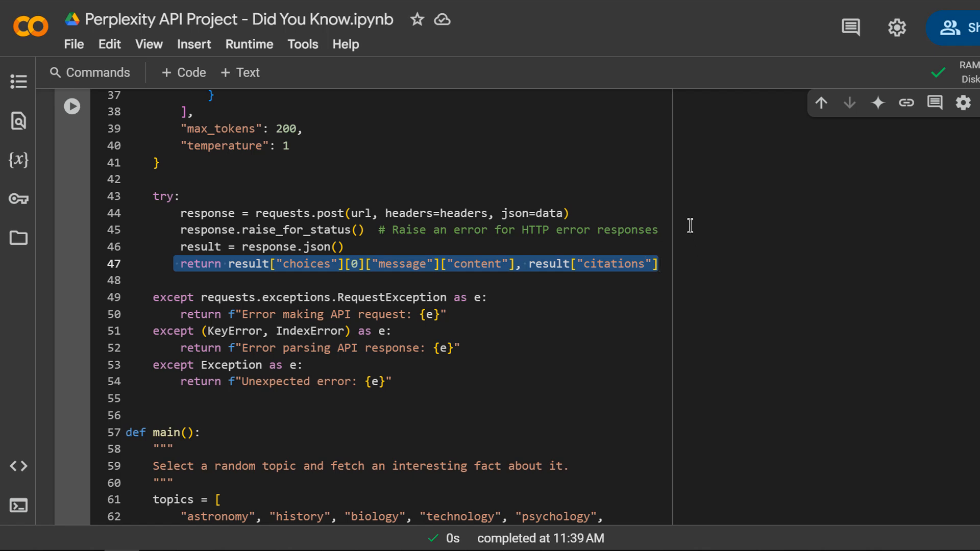
mouse_move(642, 180)
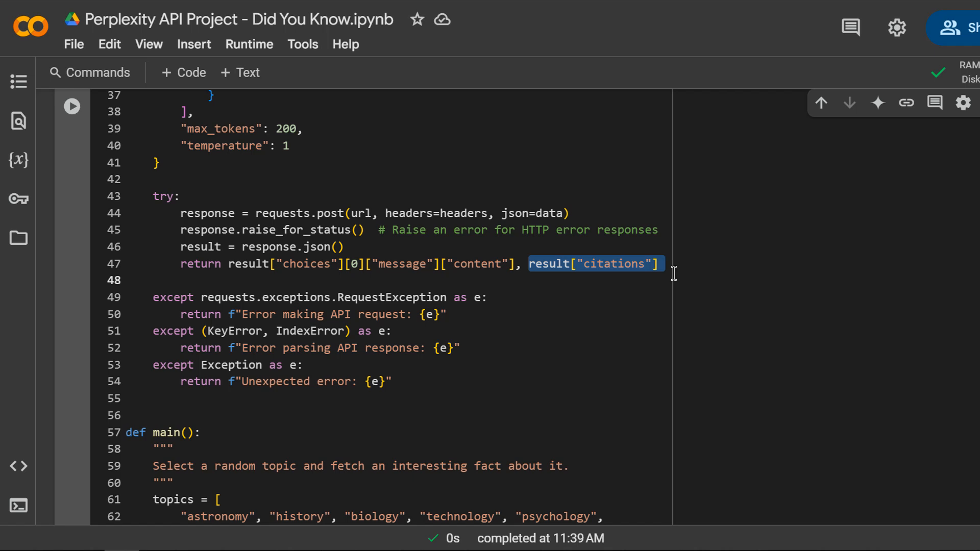
mouse_move(359, 243)
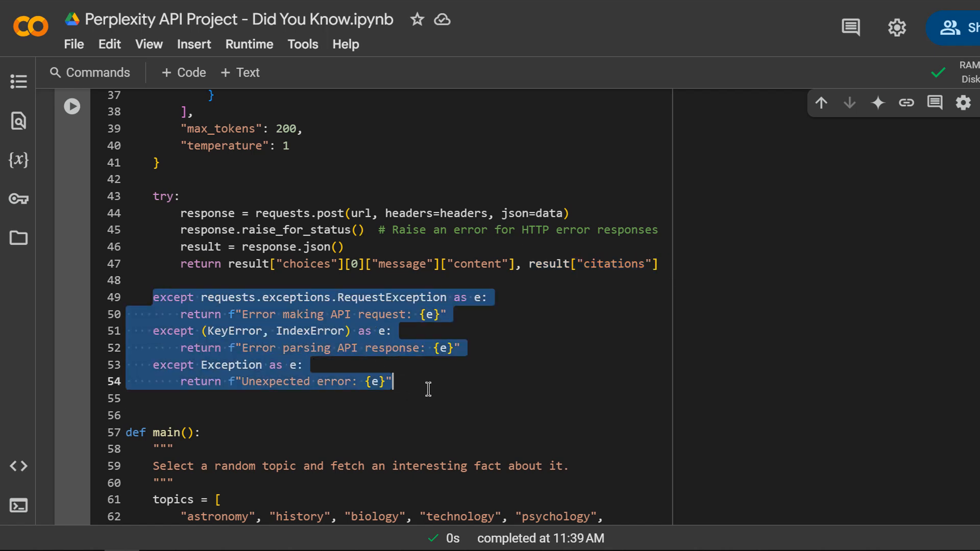
scroll(down, 3)
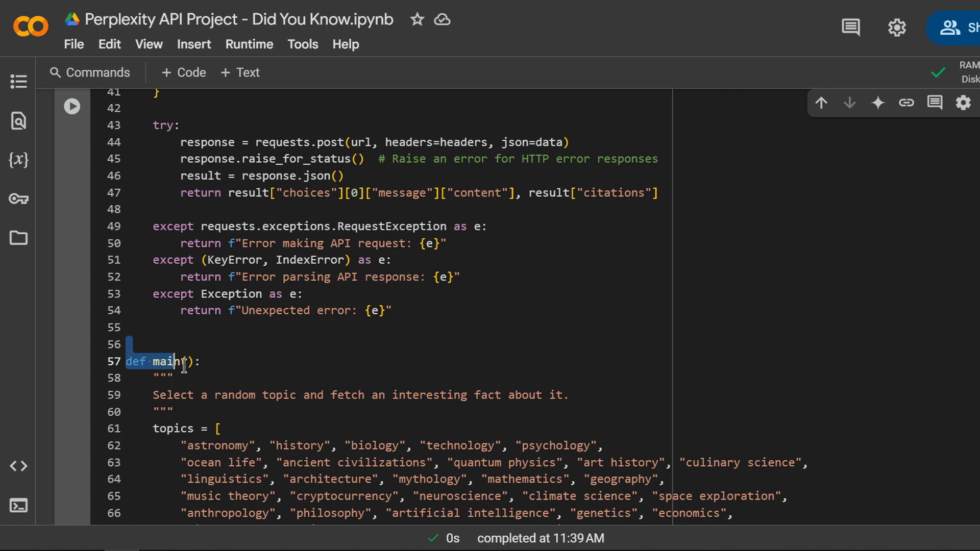
scroll(down, 3)
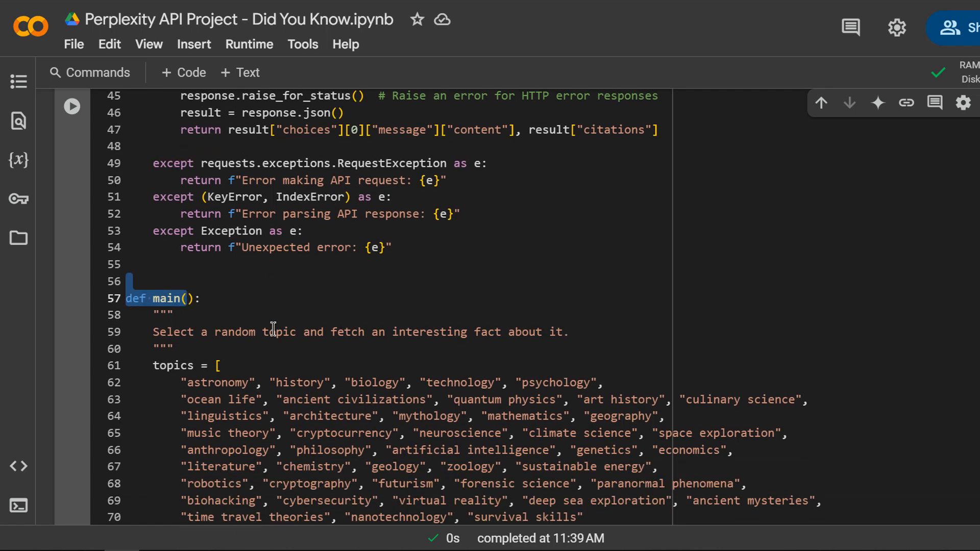
scroll(down, 3)
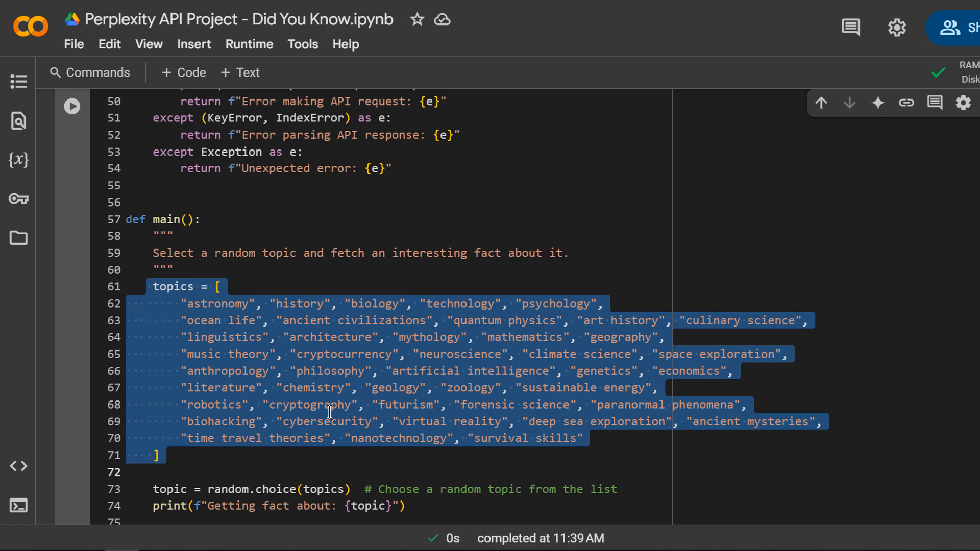
mouse_move(426, 414)
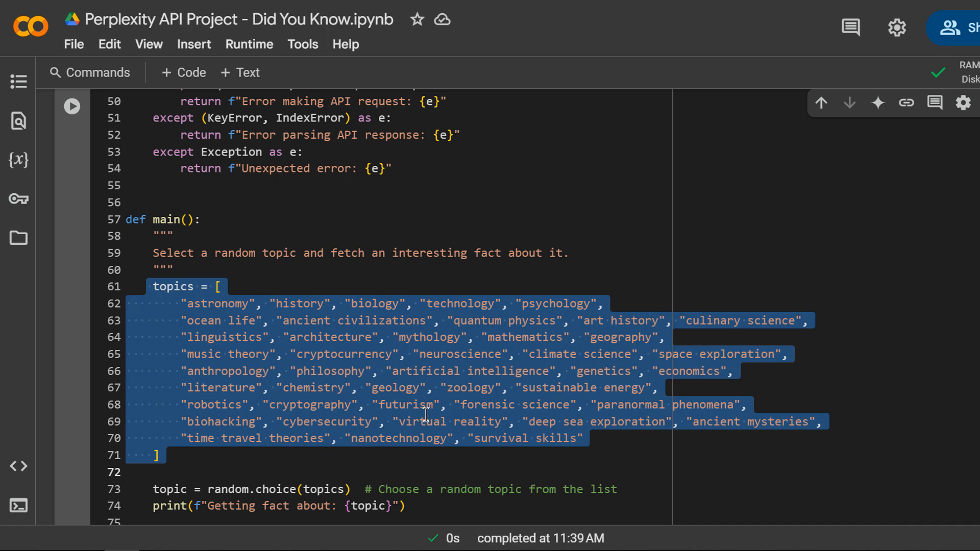
mouse_move(683, 271)
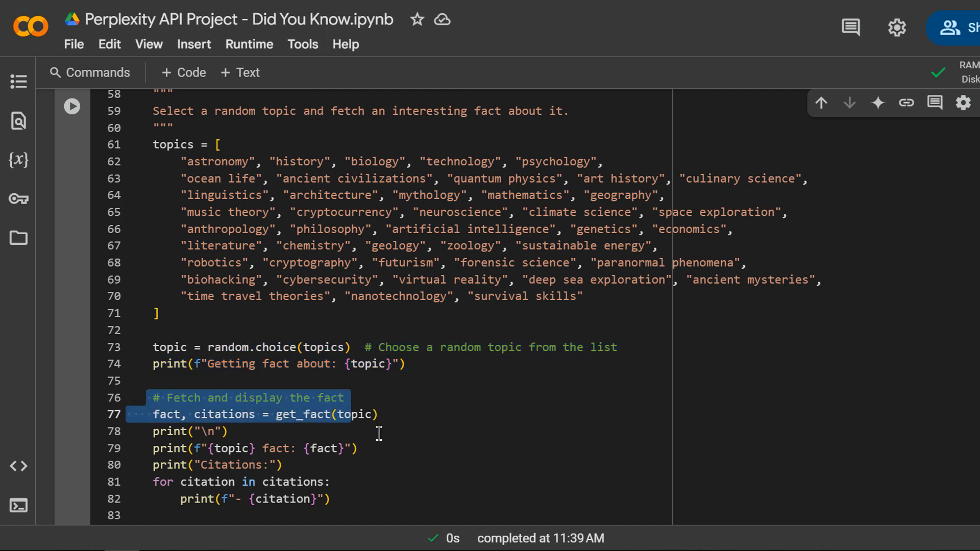
mouse_move(363, 454)
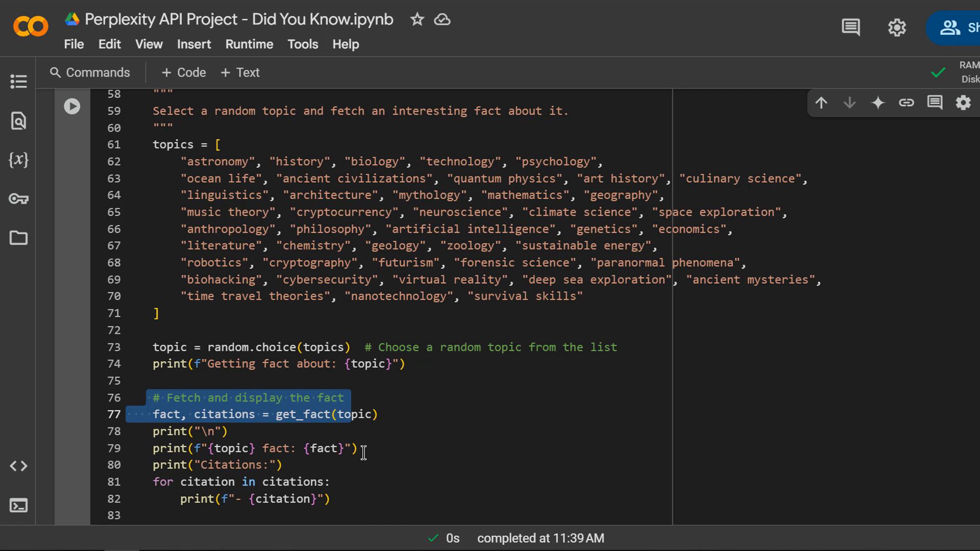
mouse_move(290, 434)
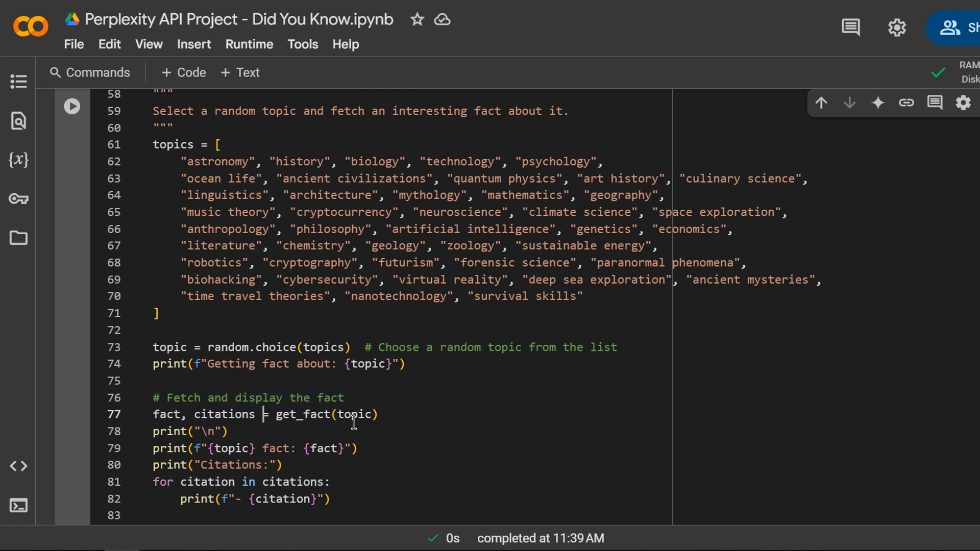
double_click(170, 431)
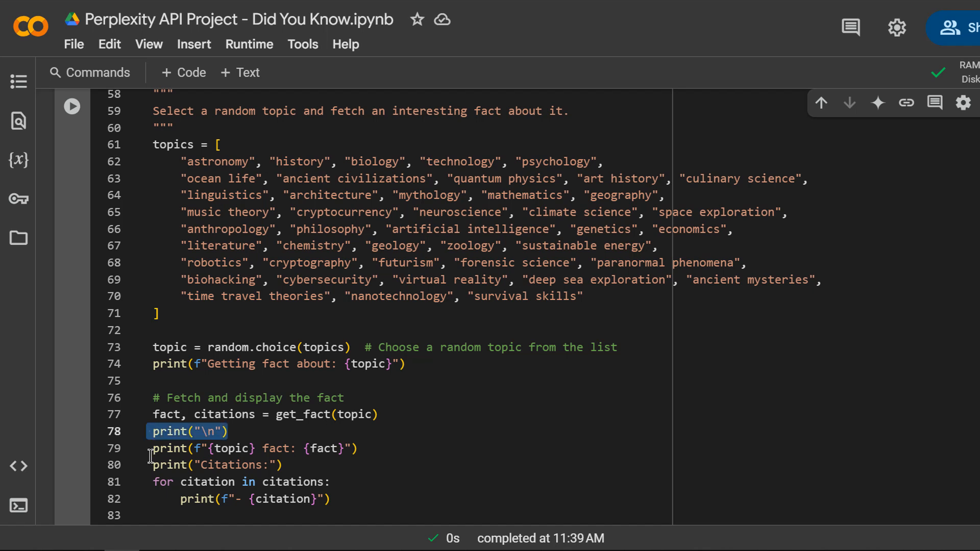
mouse_move(158, 453)
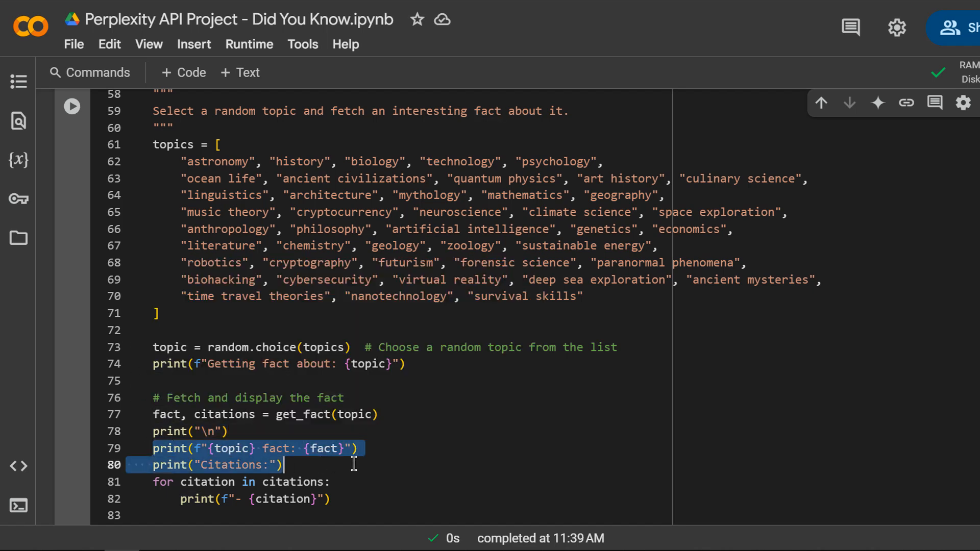
mouse_move(360, 488)
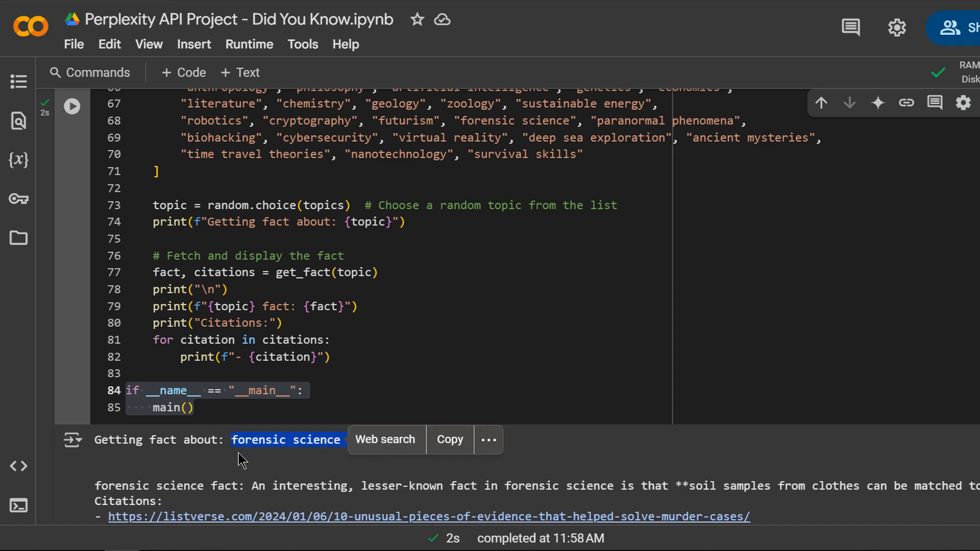
mouse_move(246, 465)
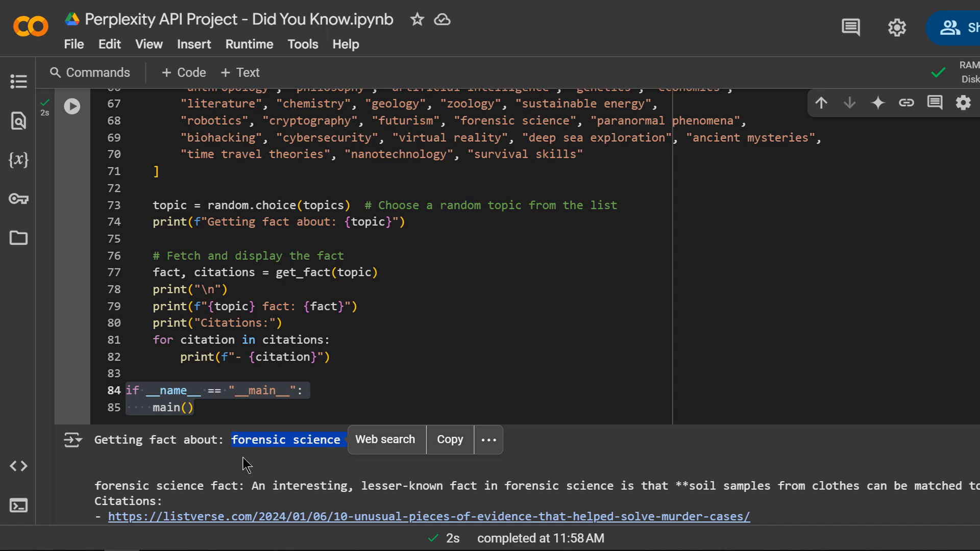
mouse_move(581, 446)
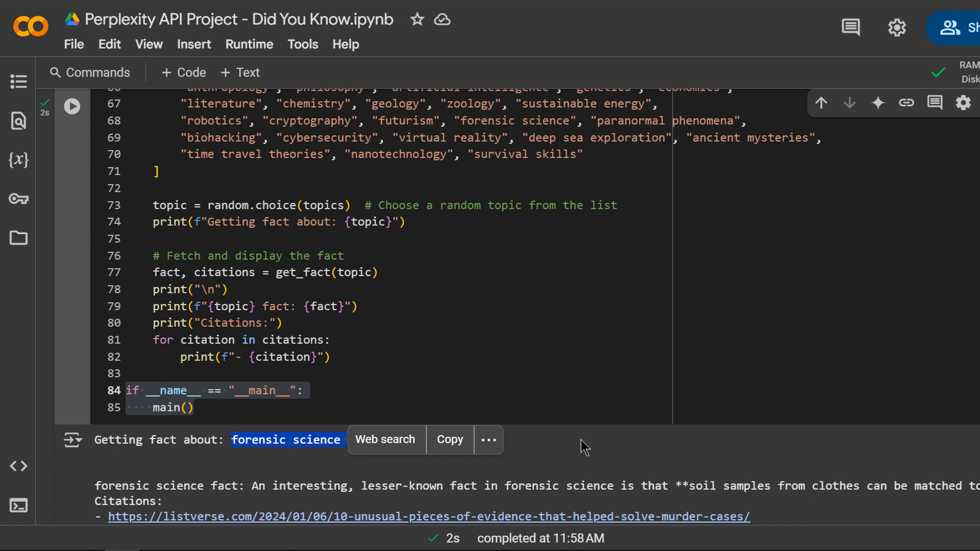
mouse_move(722, 480)
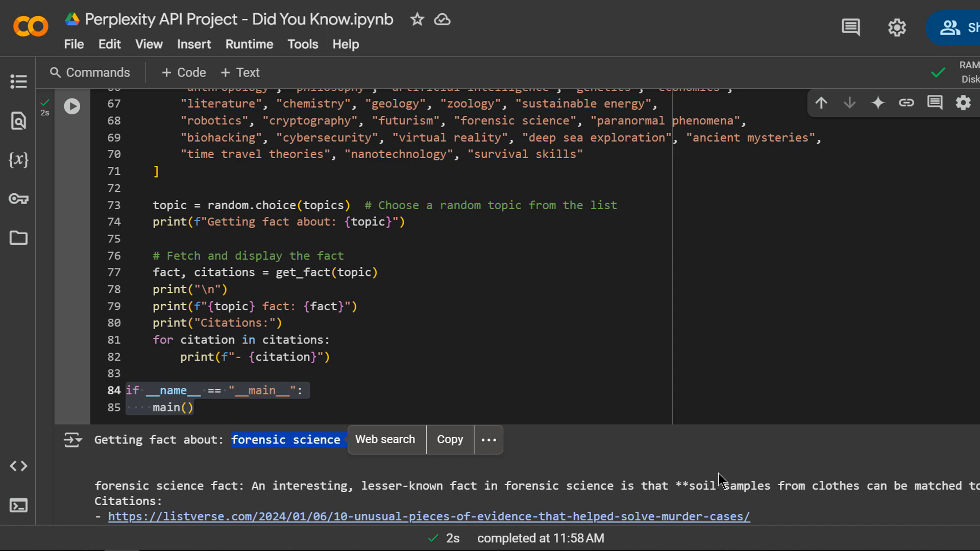
mouse_move(312, 514)
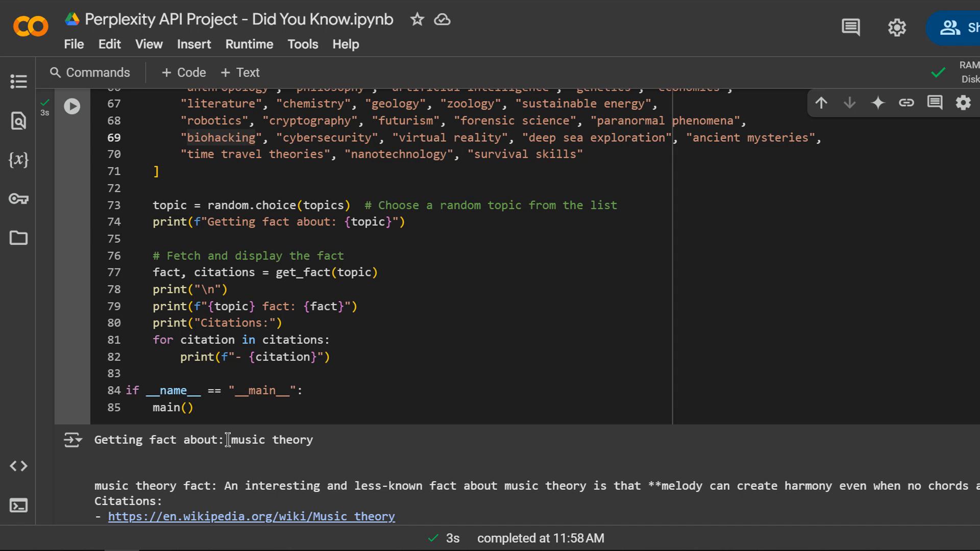
- Rerun the cell past the music theory fact to get a psychology fact with five citations
double_click(264, 440)
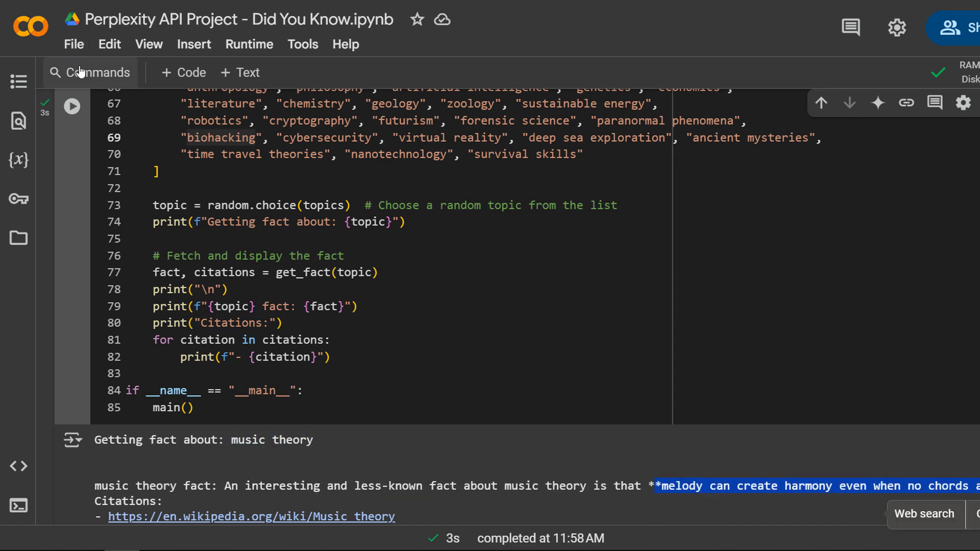
click(72, 106)
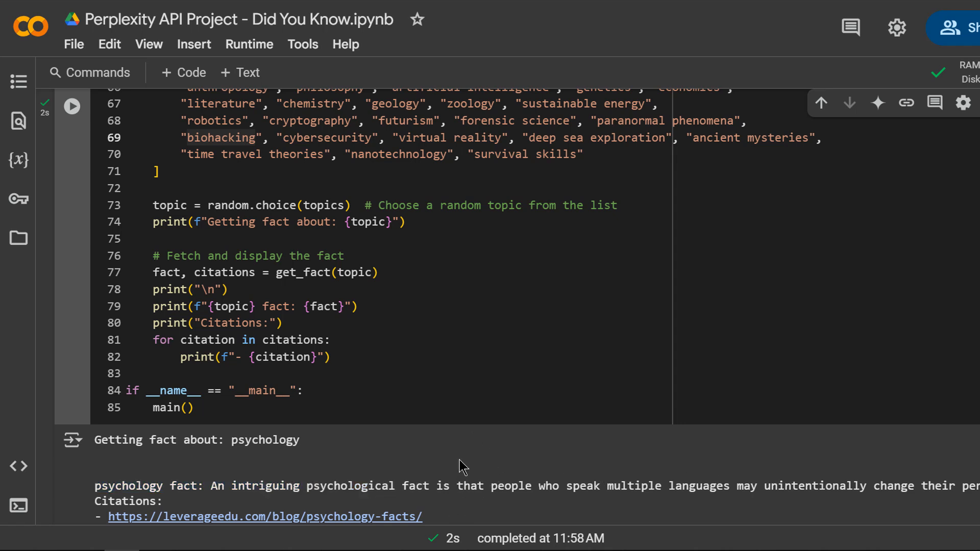
double_click(511, 485)
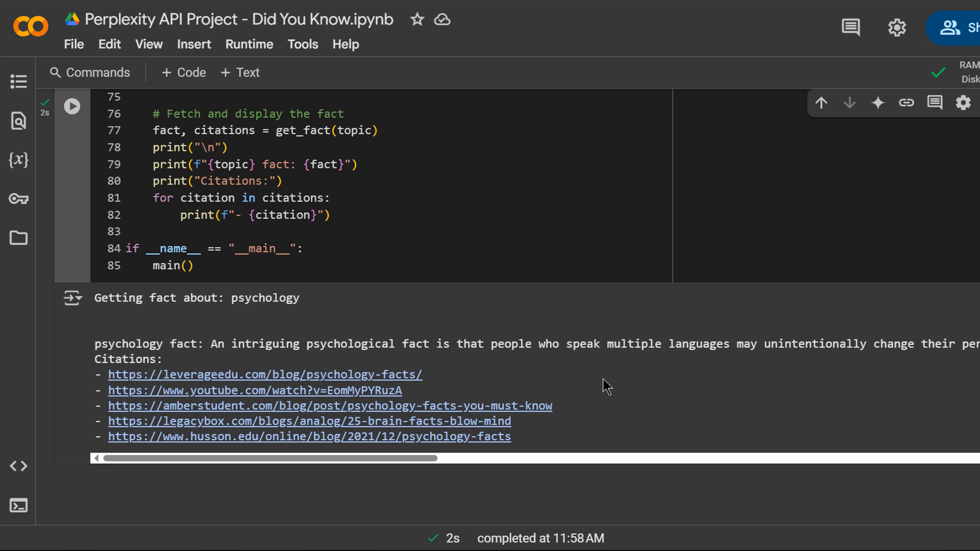
mouse_move(964, 328)
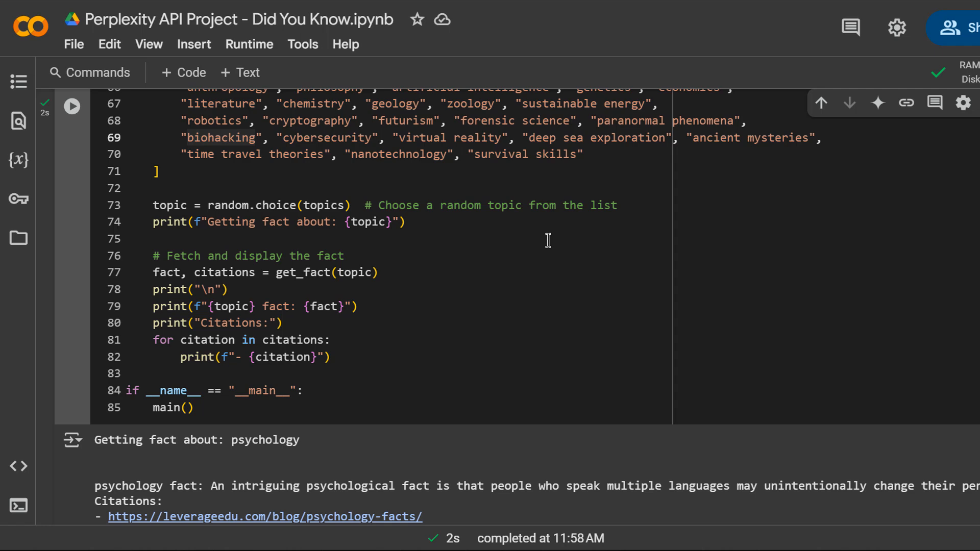
mouse_move(493, 275)
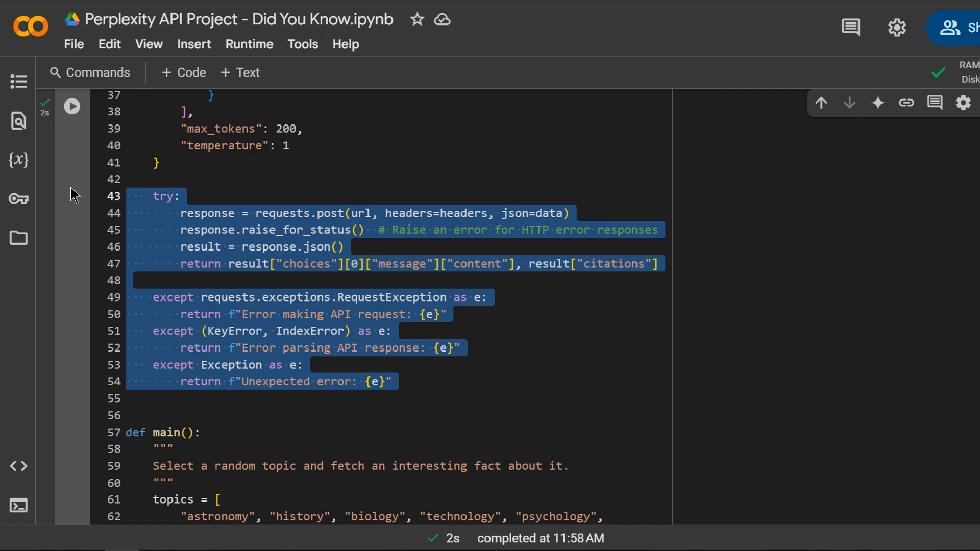
mouse_move(151, 225)
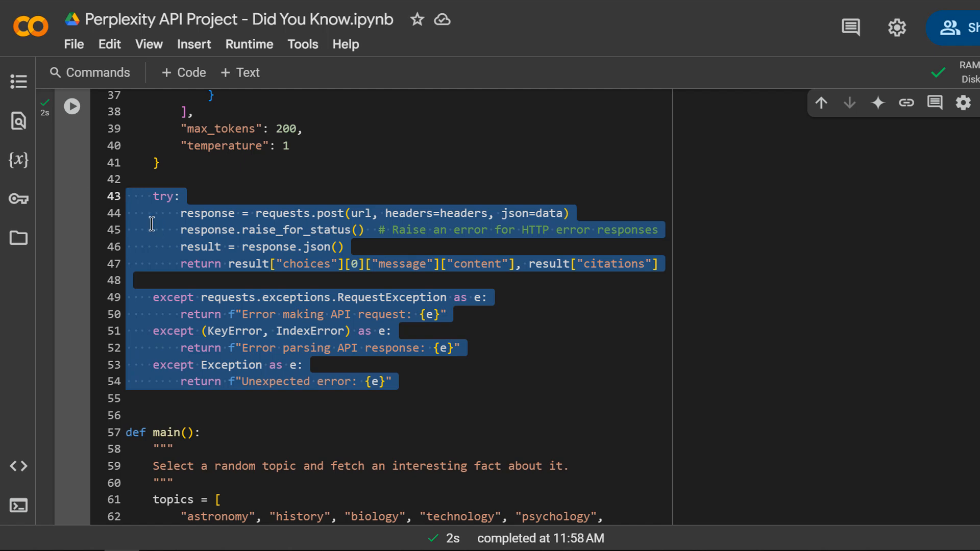
mouse_move(526, 269)
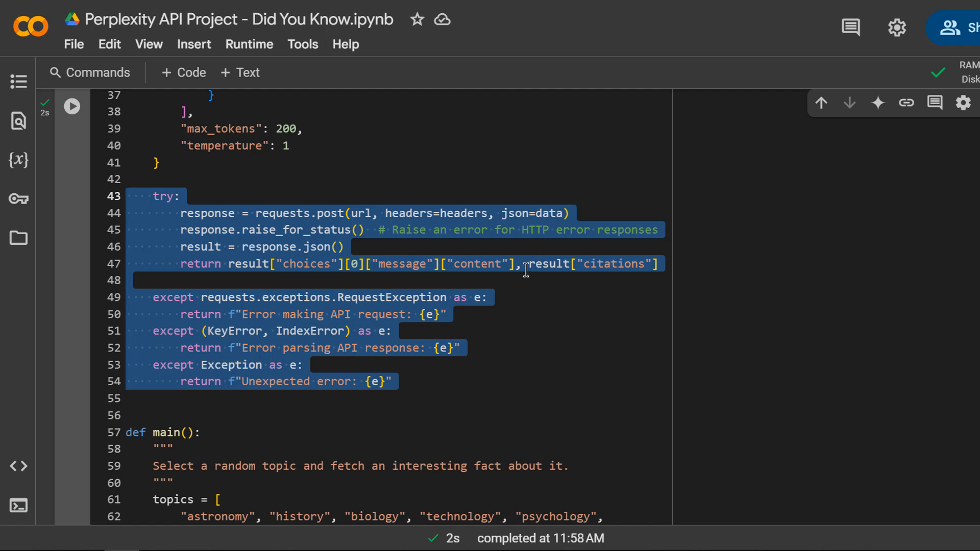
mouse_move(523, 270)
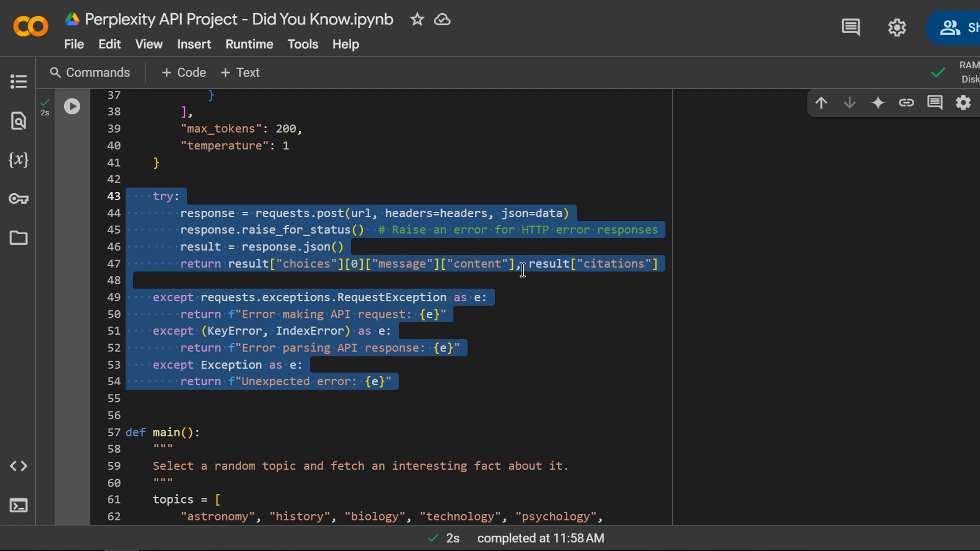
mouse_move(555, 278)
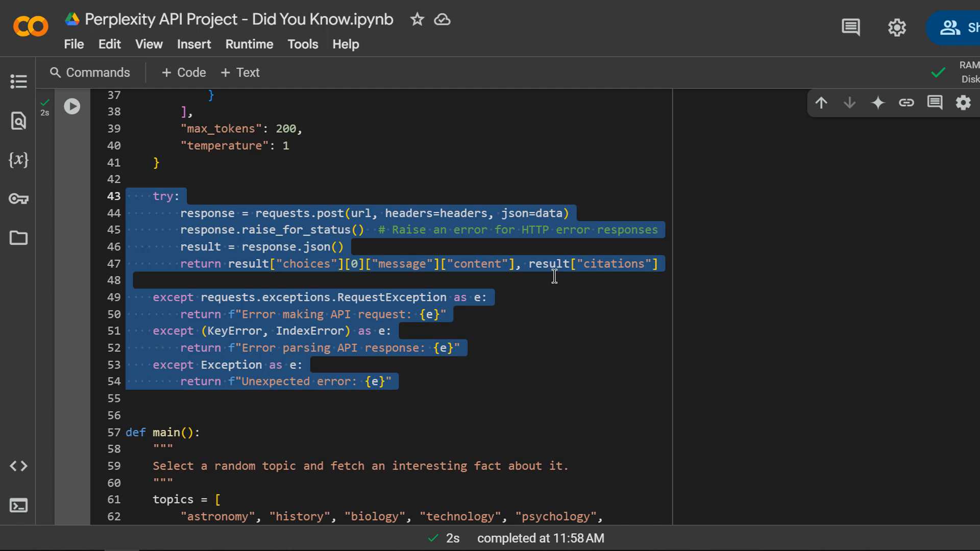